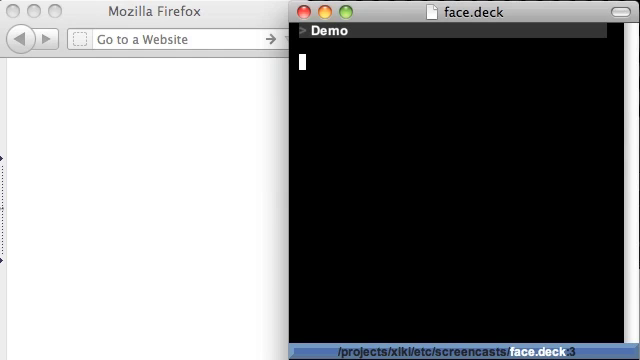
Draw a face from the face menu with blue eyes, then collapse the menu to its top line.
text(face)
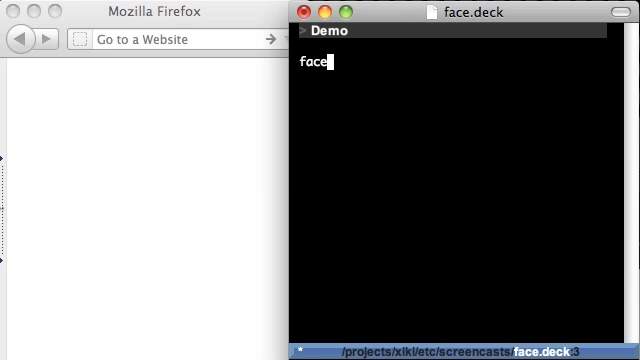
mouse_move(324, 68)
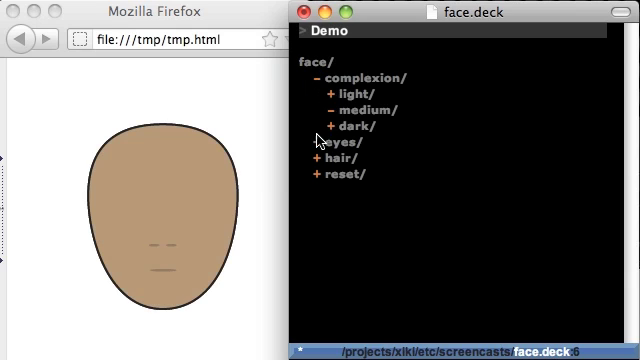
click(324, 140)
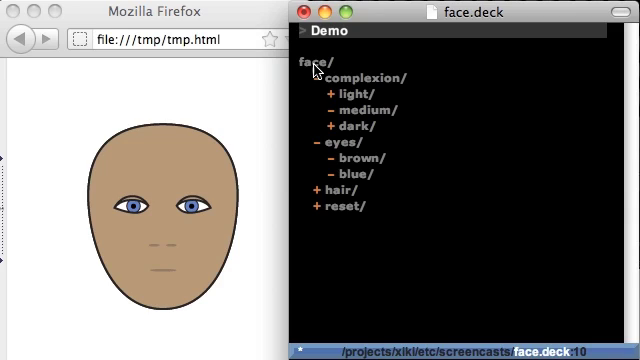
click(312, 56)
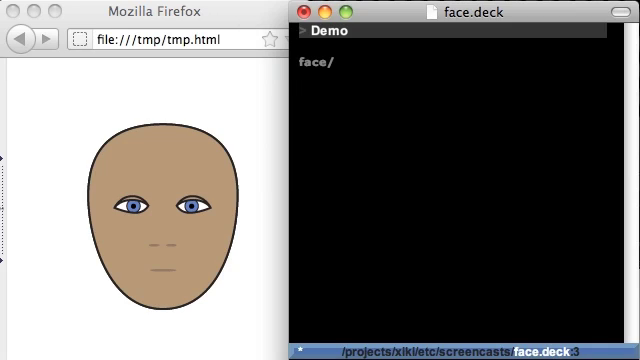
Retype the face menu name and expand it to reach its hair options.
key(BackSpace)
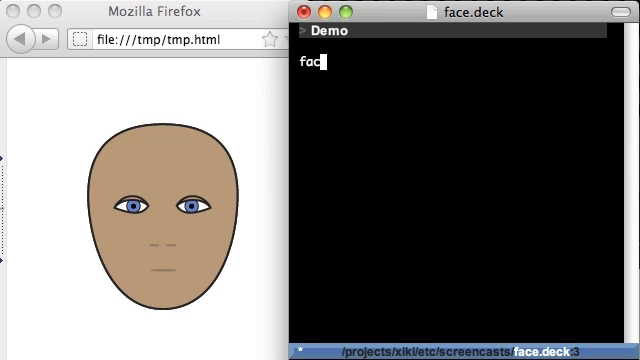
text(e)
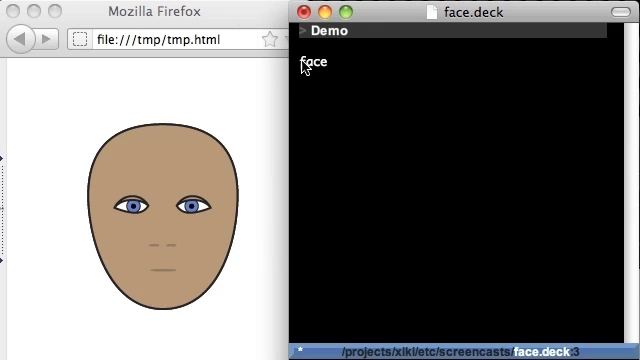
click(312, 62)
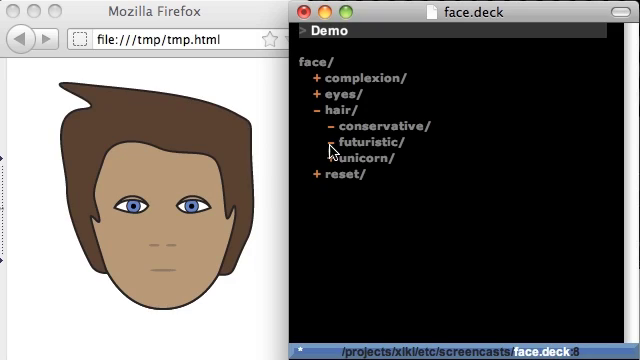
mouse_move(332, 150)
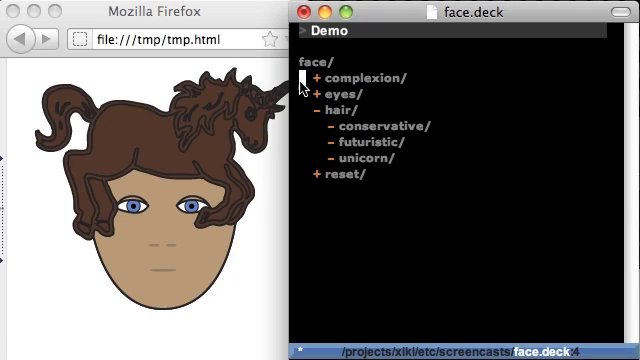
mouse_move(368, 216)
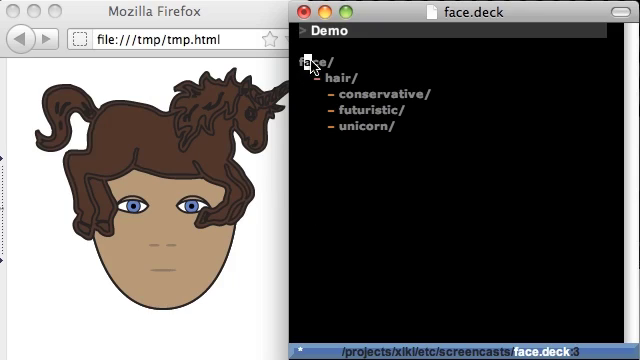
Re-expand the face menu and apply the new red eye colour to the face.
click(320, 62)
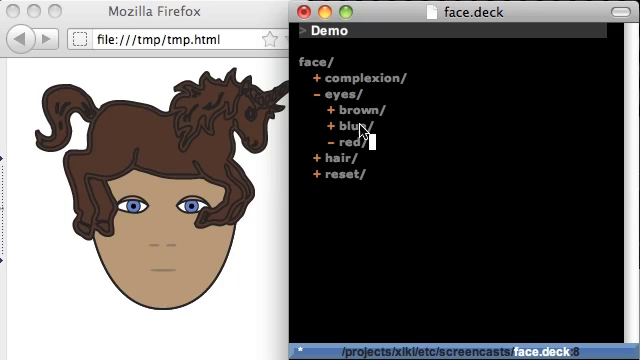
click(360, 152)
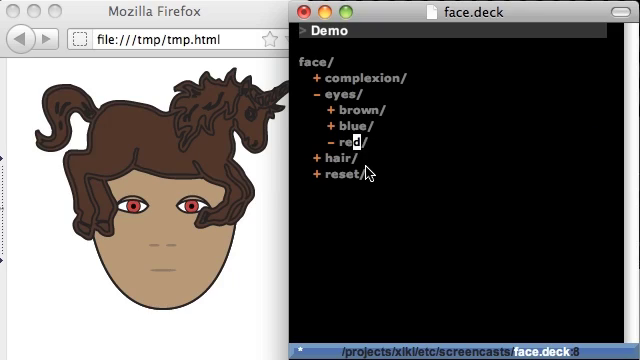
mouse_move(364, 98)
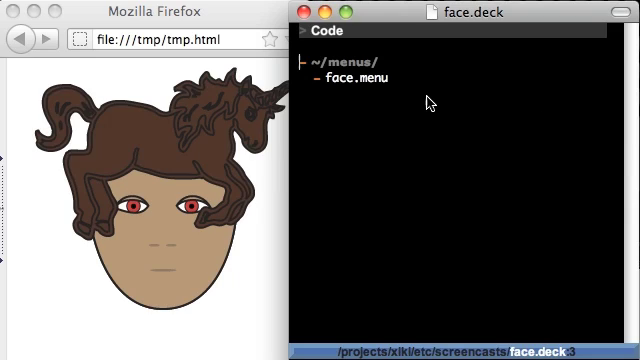
mouse_move(350, 88)
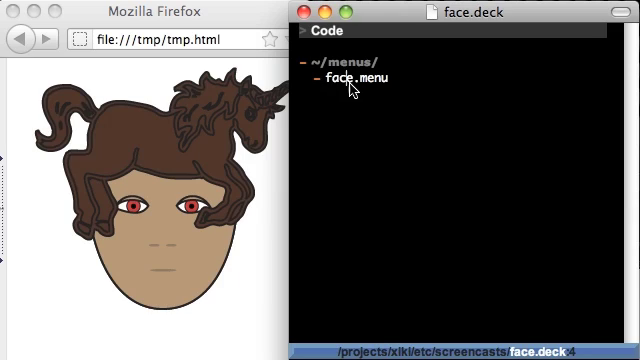
mouse_move(342, 90)
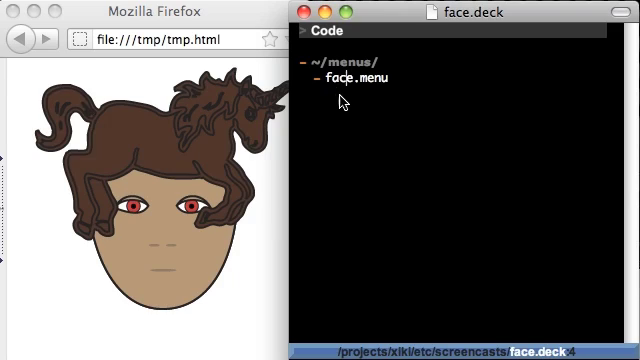
mouse_move(344, 100)
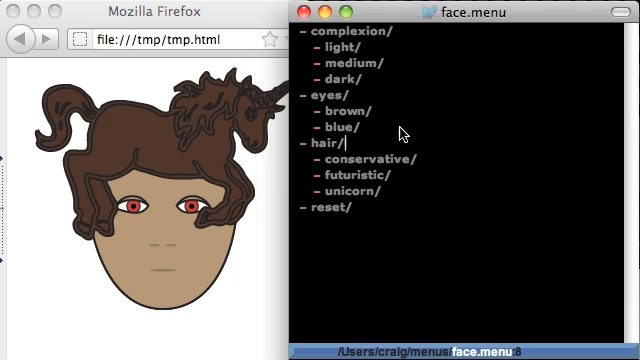
mouse_move(402, 130)
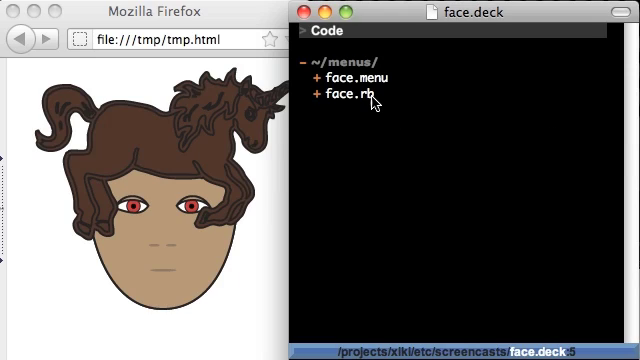
mouse_move(376, 102)
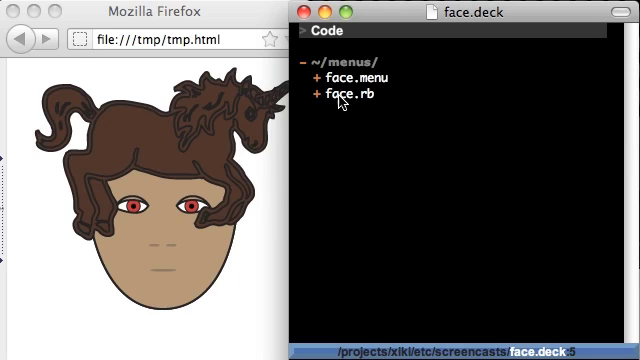
mouse_move(378, 98)
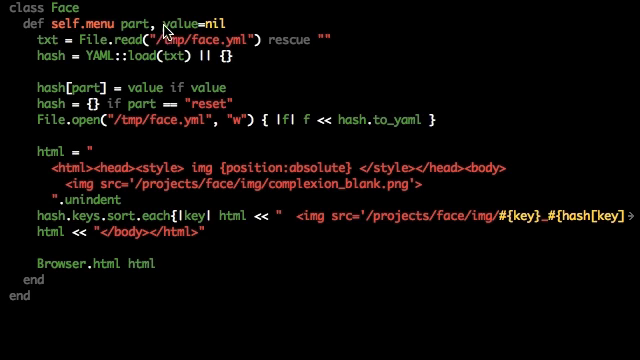
mouse_move(426, 80)
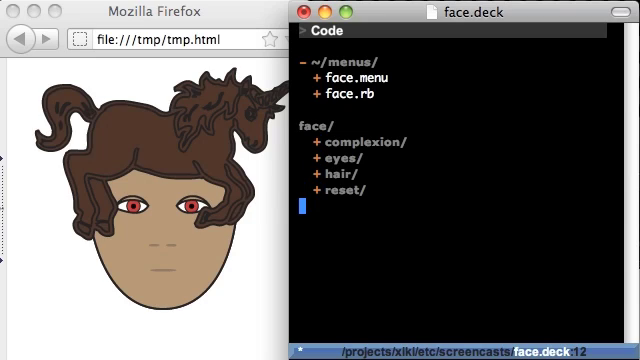
Add a pipe/ branch under face with a 'yes please/' item so the face smokes a pipe.
text(pipe/)
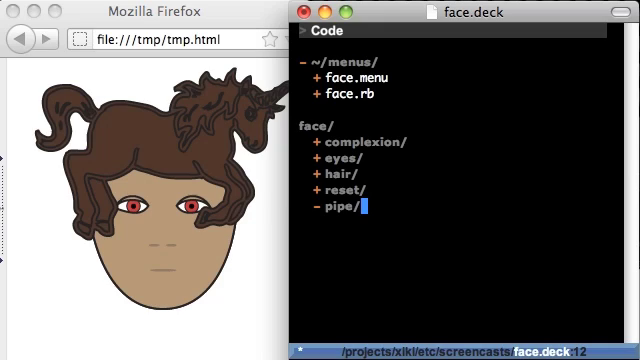
text(yes pleas)
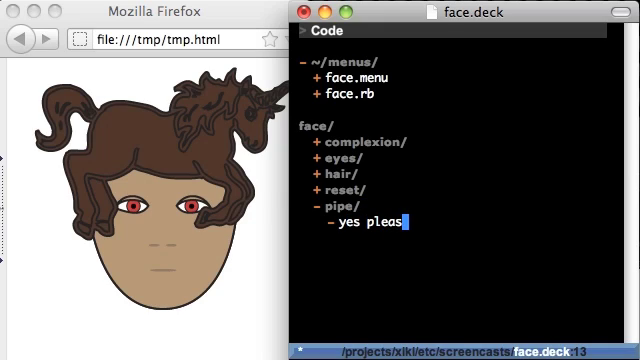
text(e/)
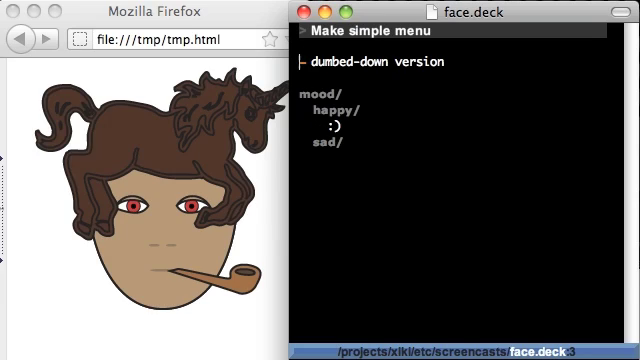
mouse_move(458, 144)
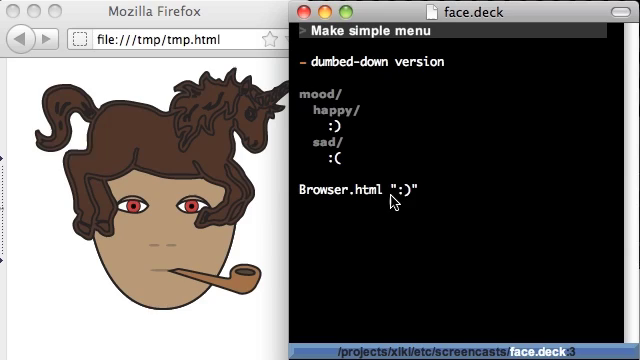
mouse_move(396, 198)
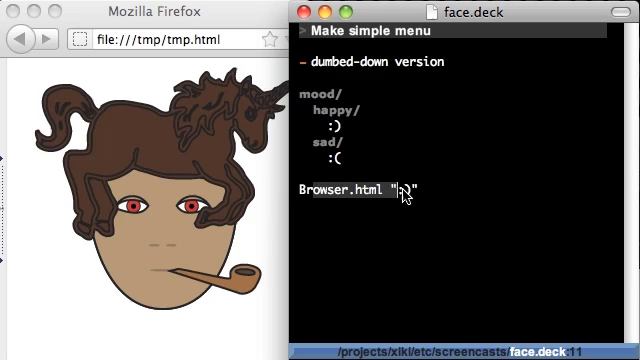
Finish the Browser.html line with the ':)' smiley string under the mood items.
text(:))
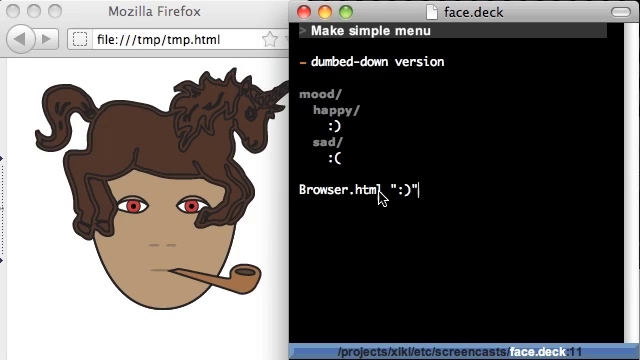
mouse_move(382, 196)
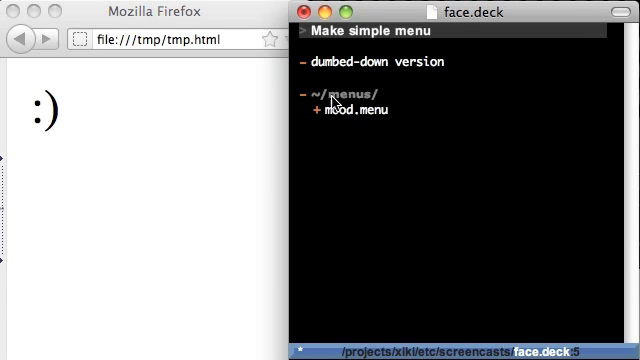
mouse_move(332, 114)
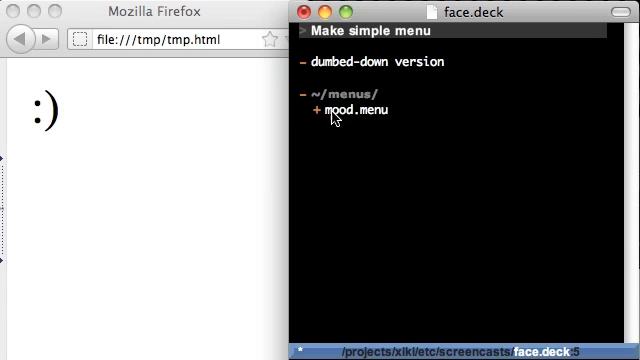
mouse_move(352, 120)
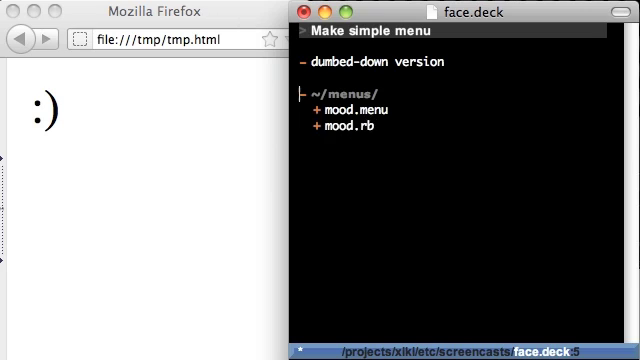
mouse_move(408, 128)
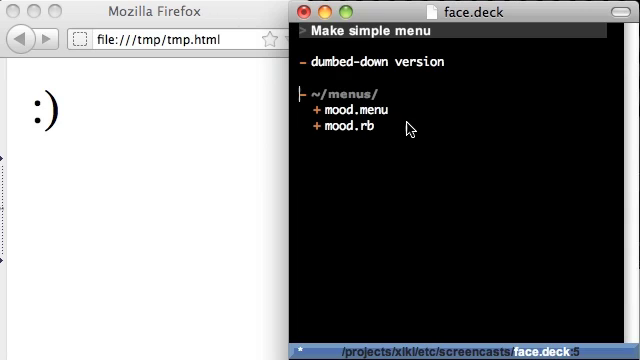
mouse_move(348, 136)
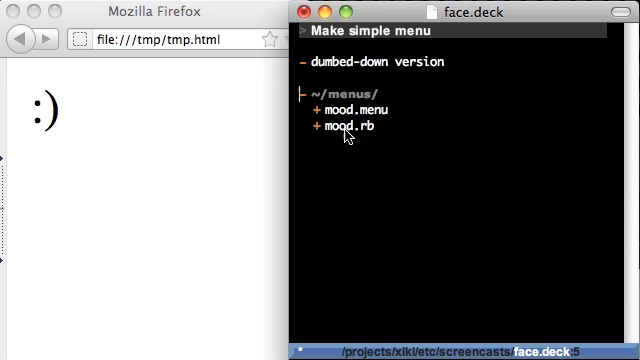
Expand mood.menu in the ~/menus/ listing to show its happy/ and sad/ items.
click(320, 110)
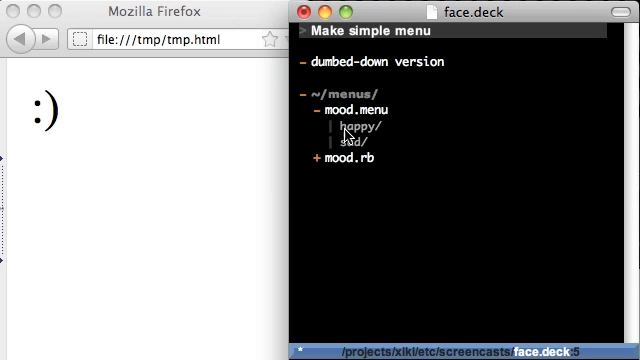
mouse_move(352, 142)
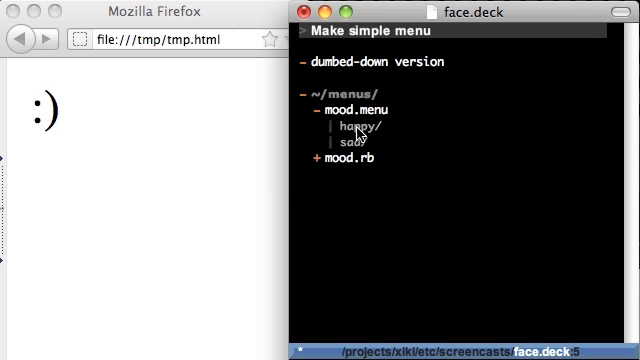
mouse_move(370, 168)
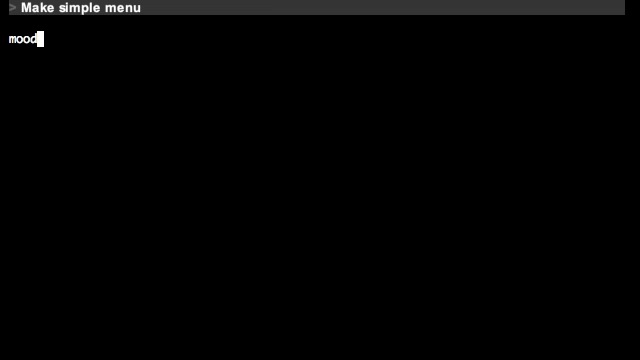
mouse_move(148, 82)
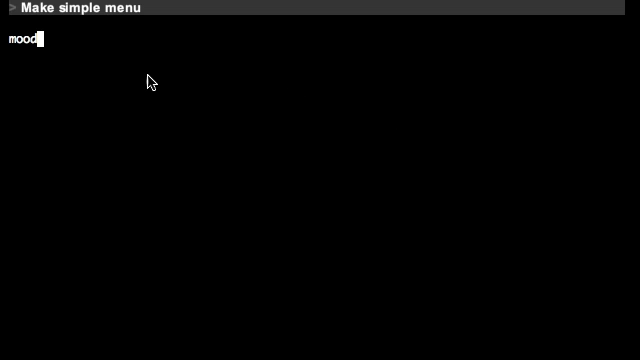
mouse_move(24, 50)
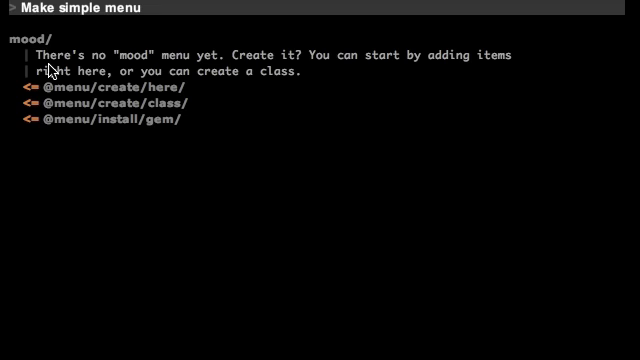
mouse_move(156, 58)
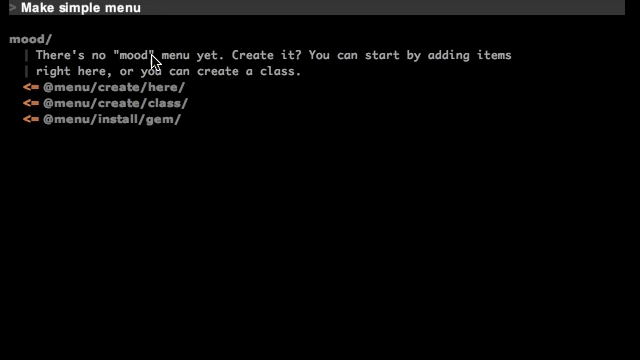
mouse_move(308, 60)
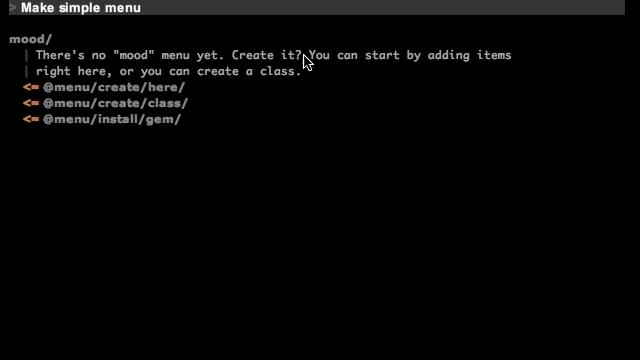
mouse_move(138, 102)
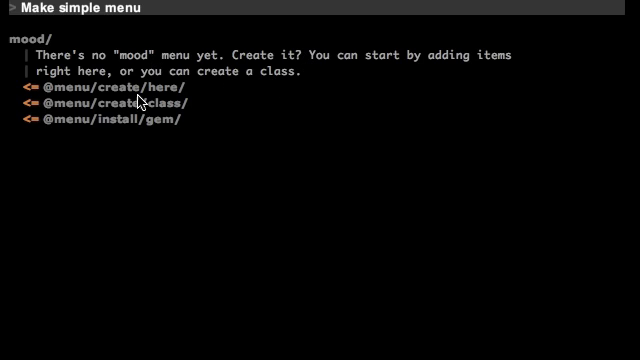
mouse_move(136, 112)
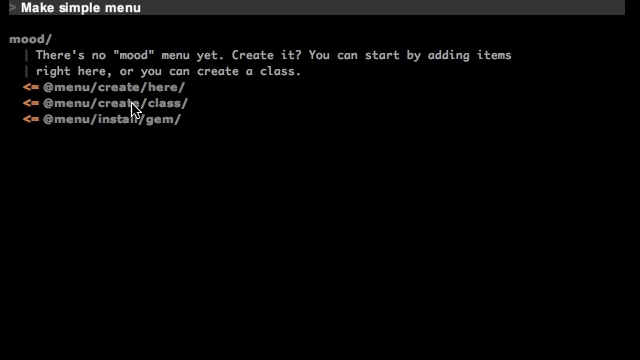
mouse_move(124, 104)
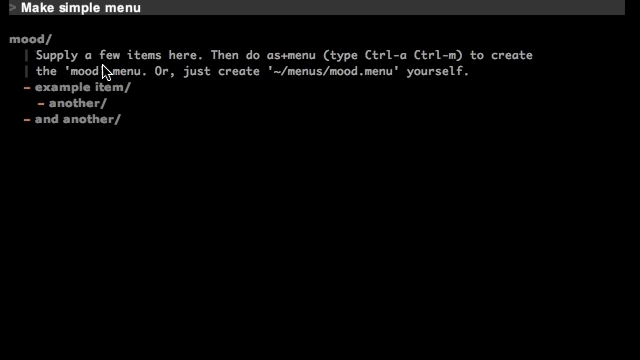
mouse_move(288, 58)
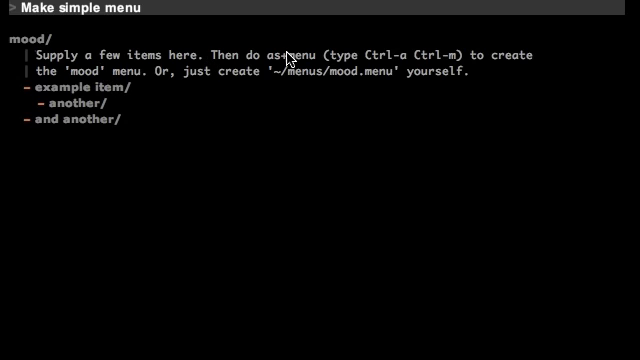
mouse_move(78, 118)
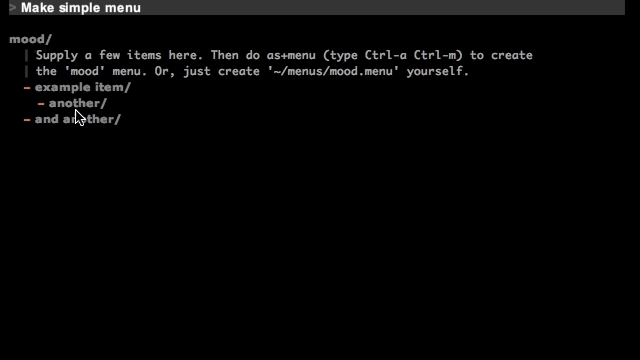
mouse_move(444, 66)
text(- happy/)
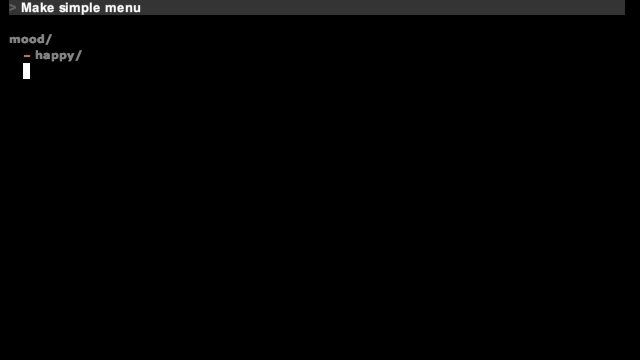
Add the sad/ item and save happy and sad as the mood menu in the menus folder.
text(sad)
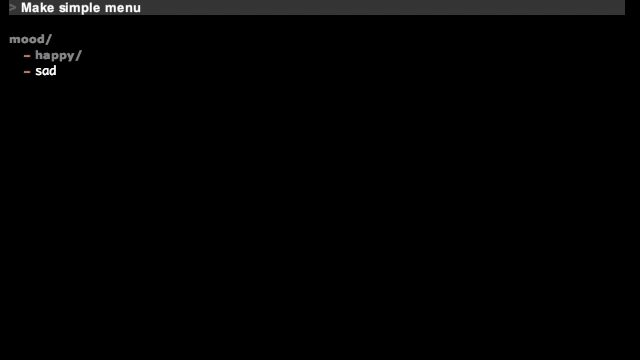
text(/)
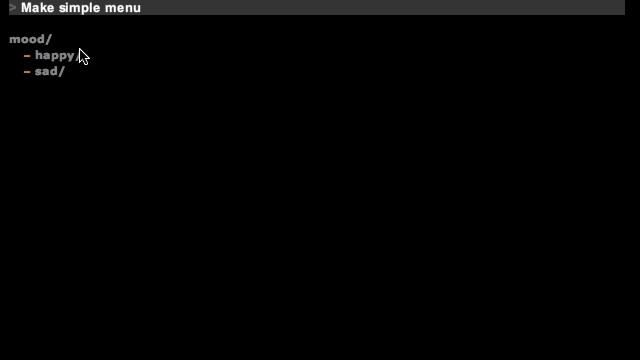
click(30, 40)
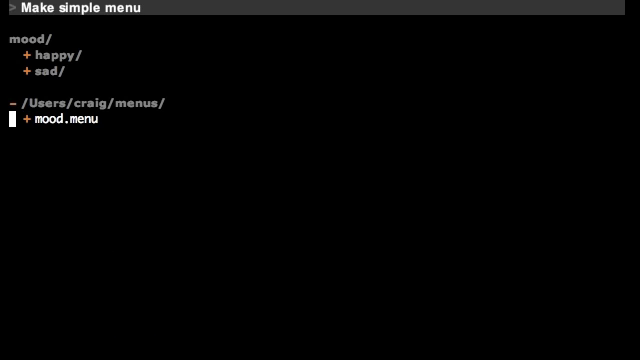
Collapse the sample class view and expand happy to see it does nothing yet.
click(24, 122)
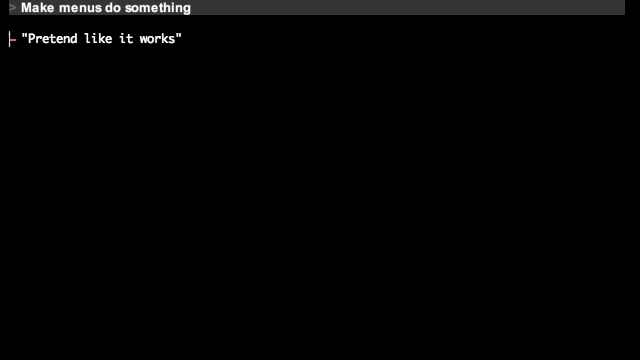
mouse_move(84, 12)
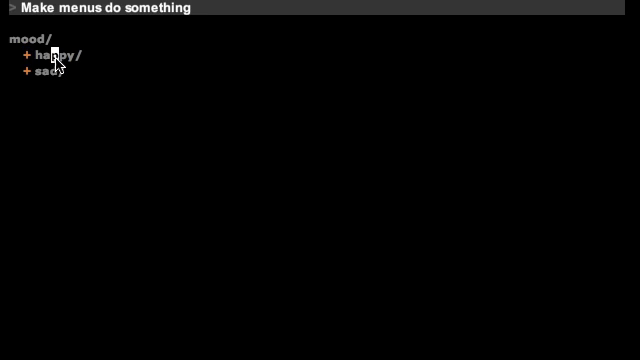
click(52, 54)
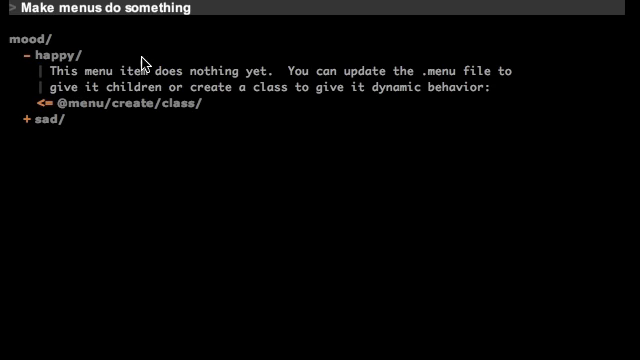
mouse_move(368, 70)
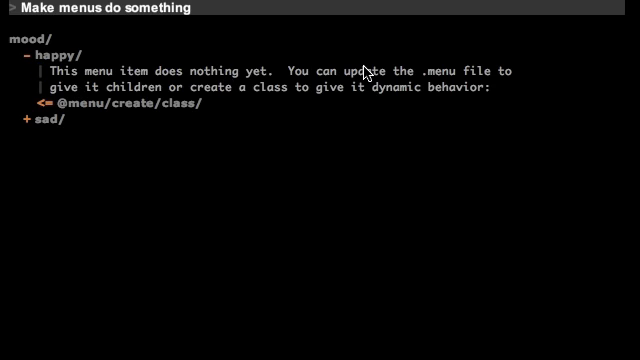
mouse_move(258, 124)
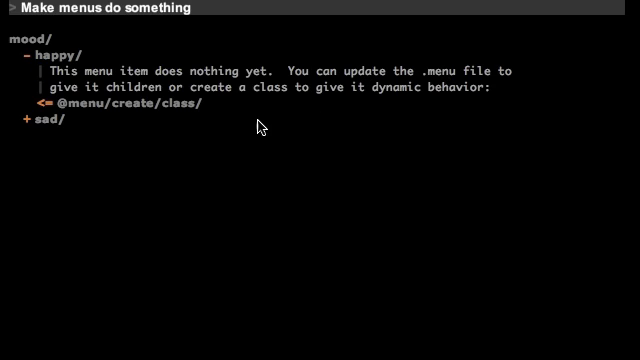
mouse_move(96, 110)
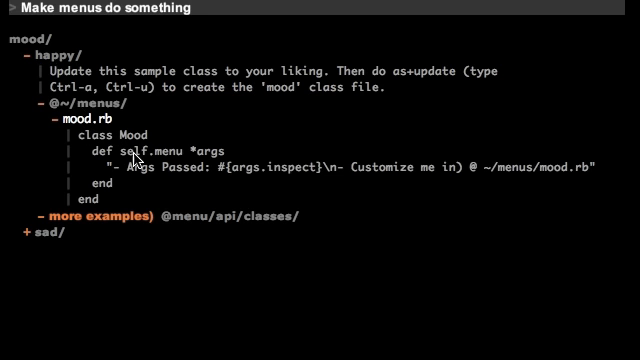
mouse_move(140, 164)
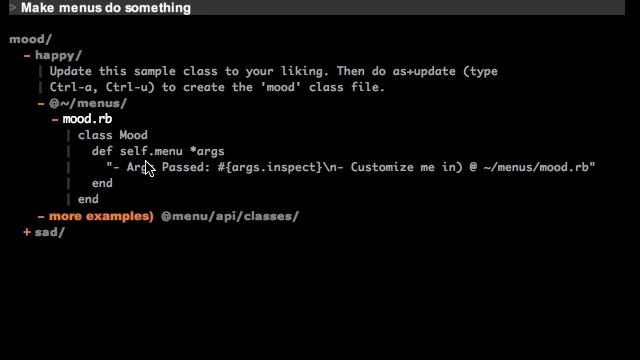
mouse_move(176, 186)
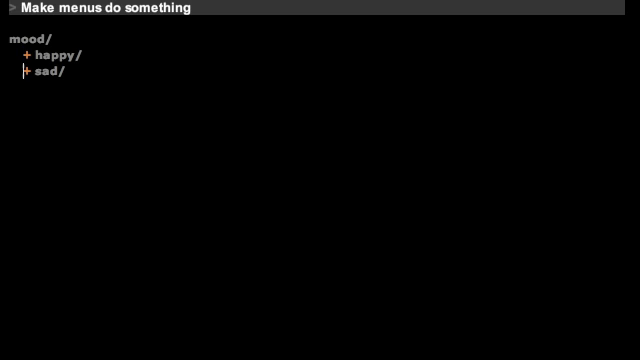
Expand happy to see its arguments and open ~/menus/mood.rb for editing.
click(56, 56)
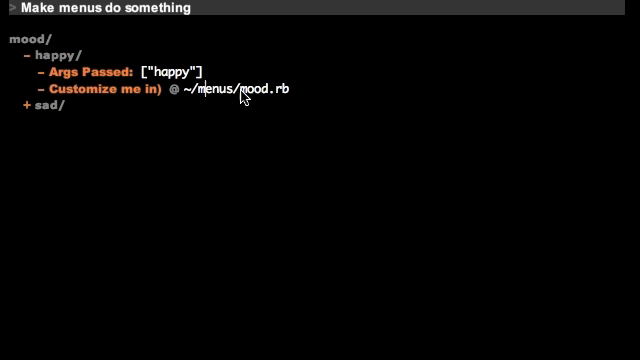
click(240, 88)
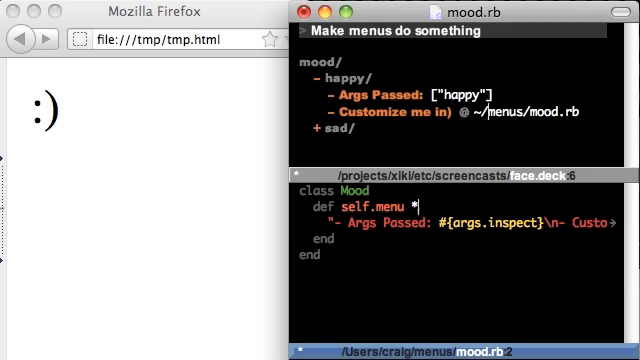
Rename the menu method's parameter to face and start its body with Browser.html.
text(f)
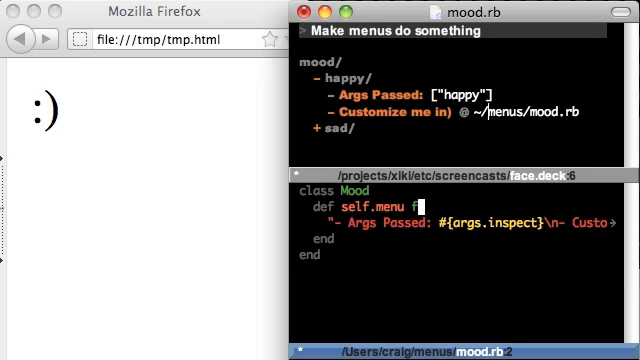
text(ace)
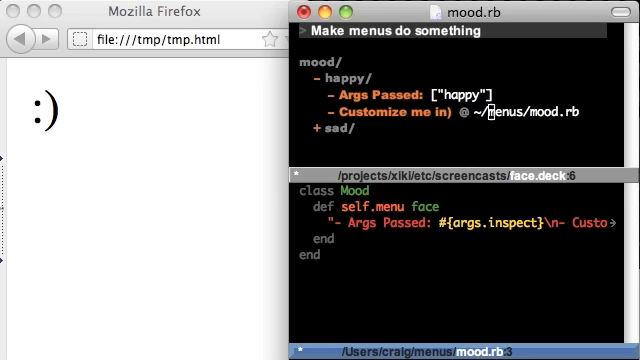
text(Brow)
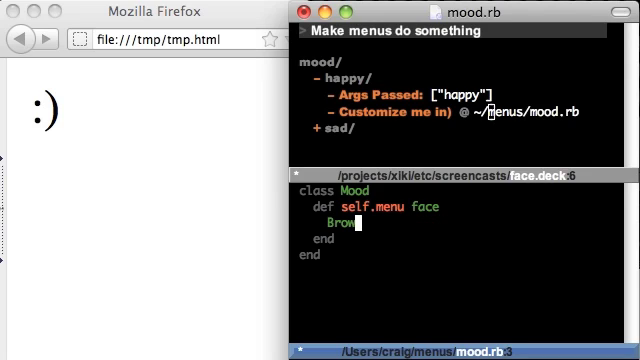
text(ser.html ":|)
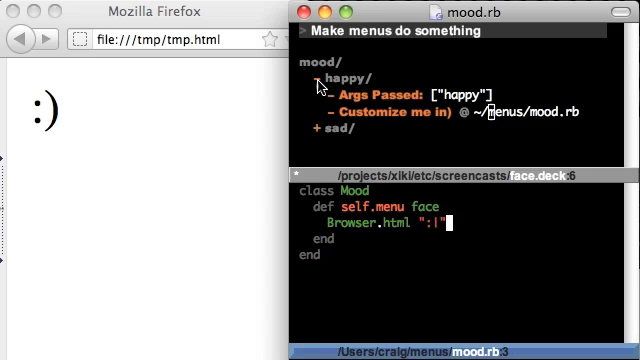
Rerun happy, then wrap the body in if face == "happy" with an else sending ':('.
click(324, 78)
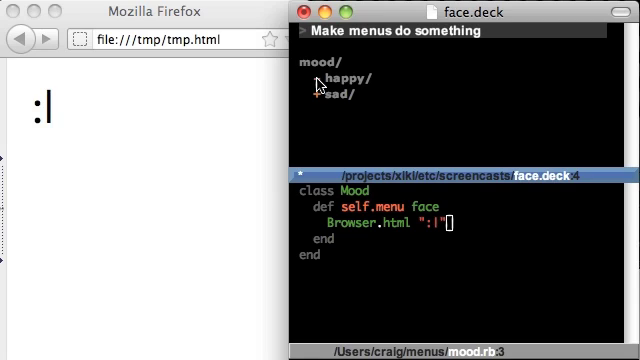
mouse_move(304, 252)
text(if face == "ha)
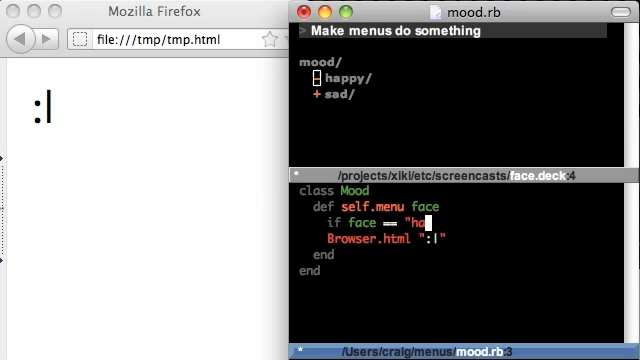
text(ppy")
click(386, 238)
text())
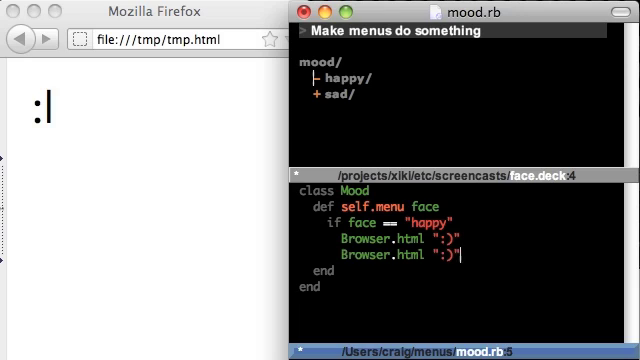
text(()
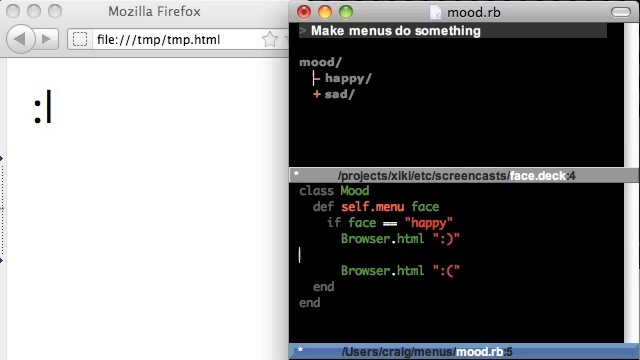
text(else)
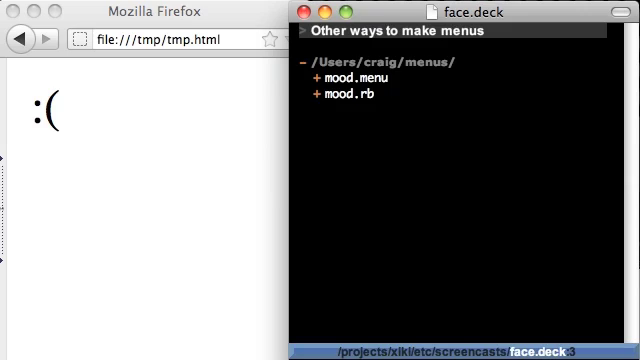
mouse_move(362, 104)
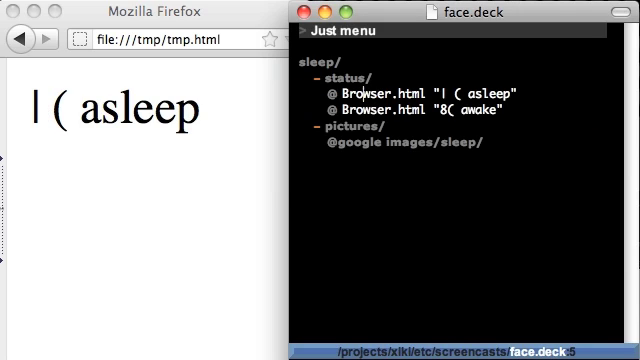
mouse_move(376, 148)
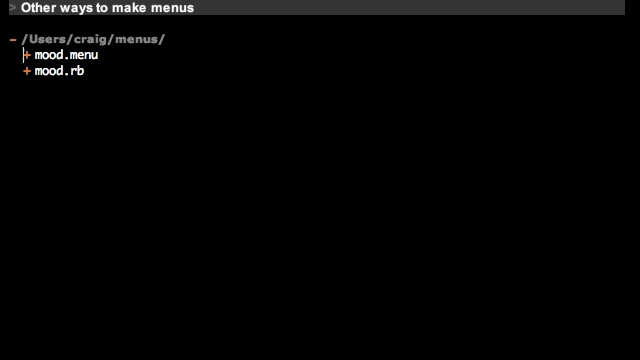
mouse_move(52, 76)
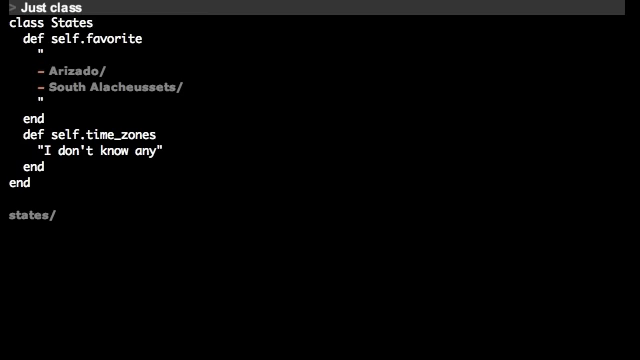
mouse_move(124, 28)
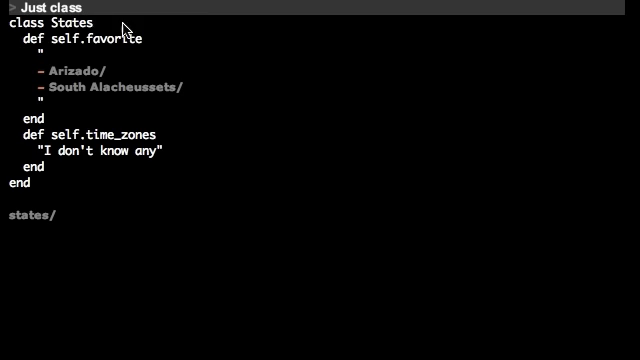
mouse_move(28, 222)
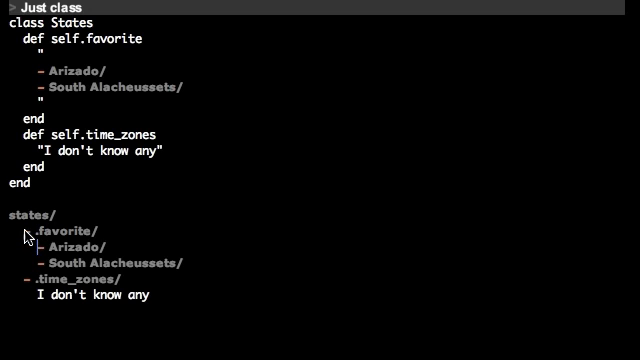
mouse_move(84, 252)
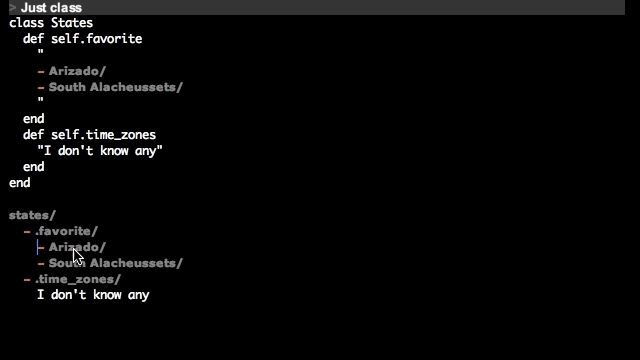
Expand the states/ menu into its favorite and time_zones branches.
click(76, 246)
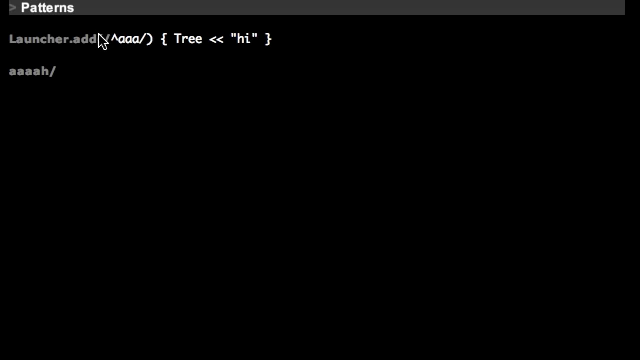
mouse_move(24, 78)
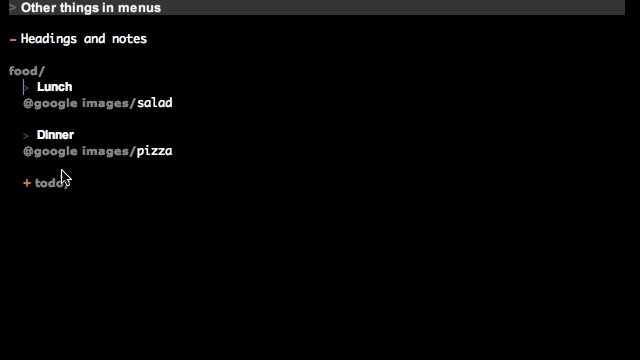
Expand the todo/ item to reveal its Breakfast heading and note.
click(24, 180)
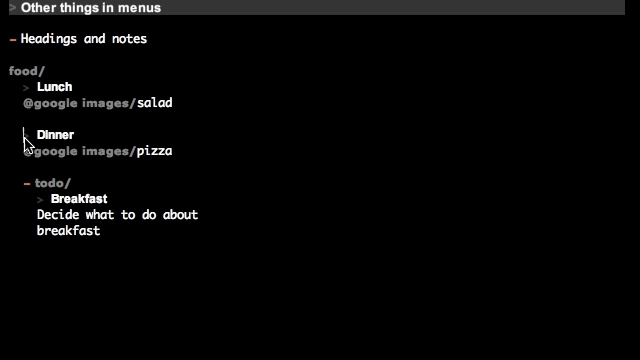
mouse_move(68, 214)
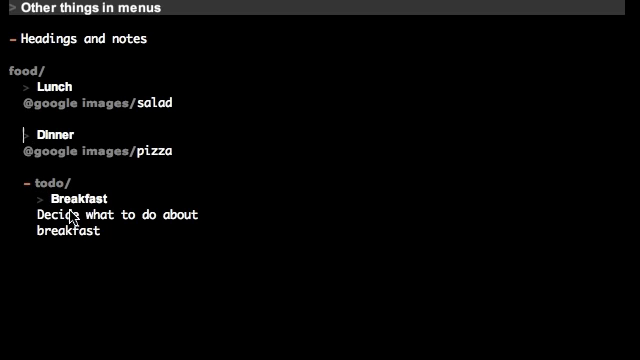